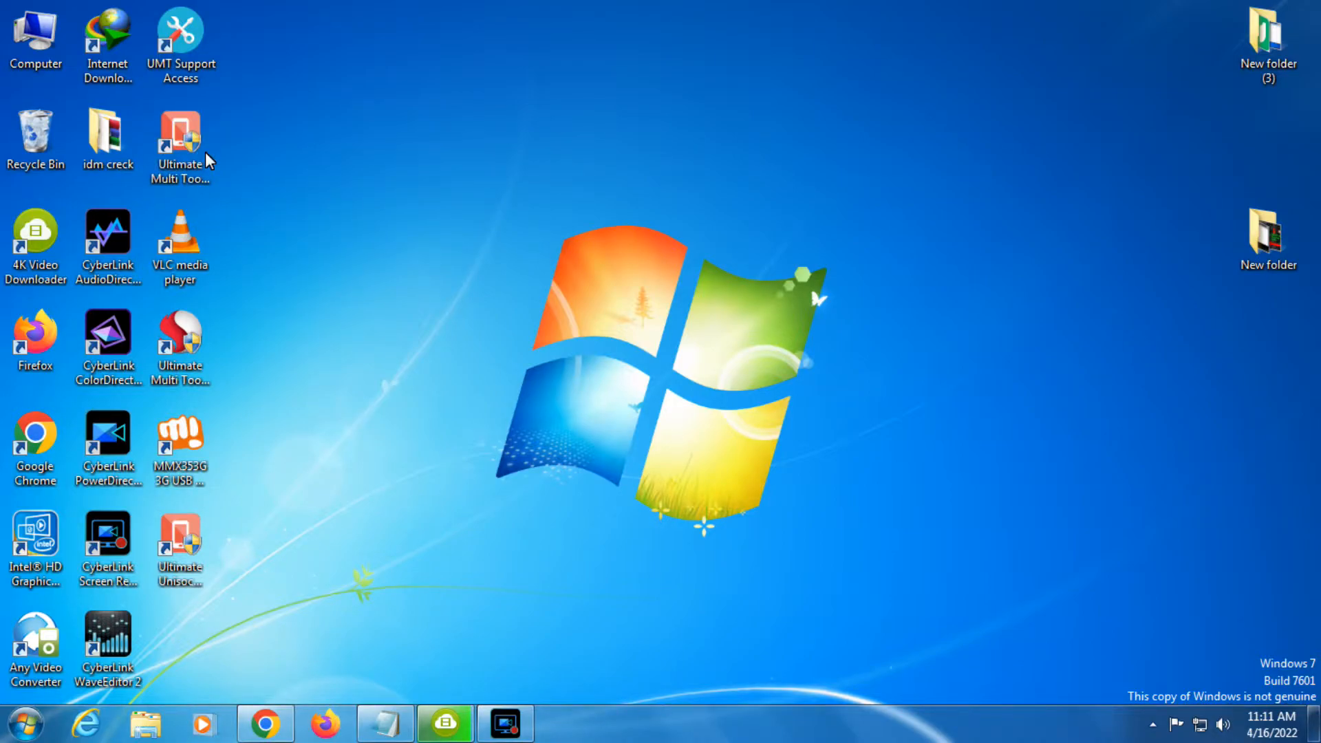
pyautogui.moveTo(747, 348)
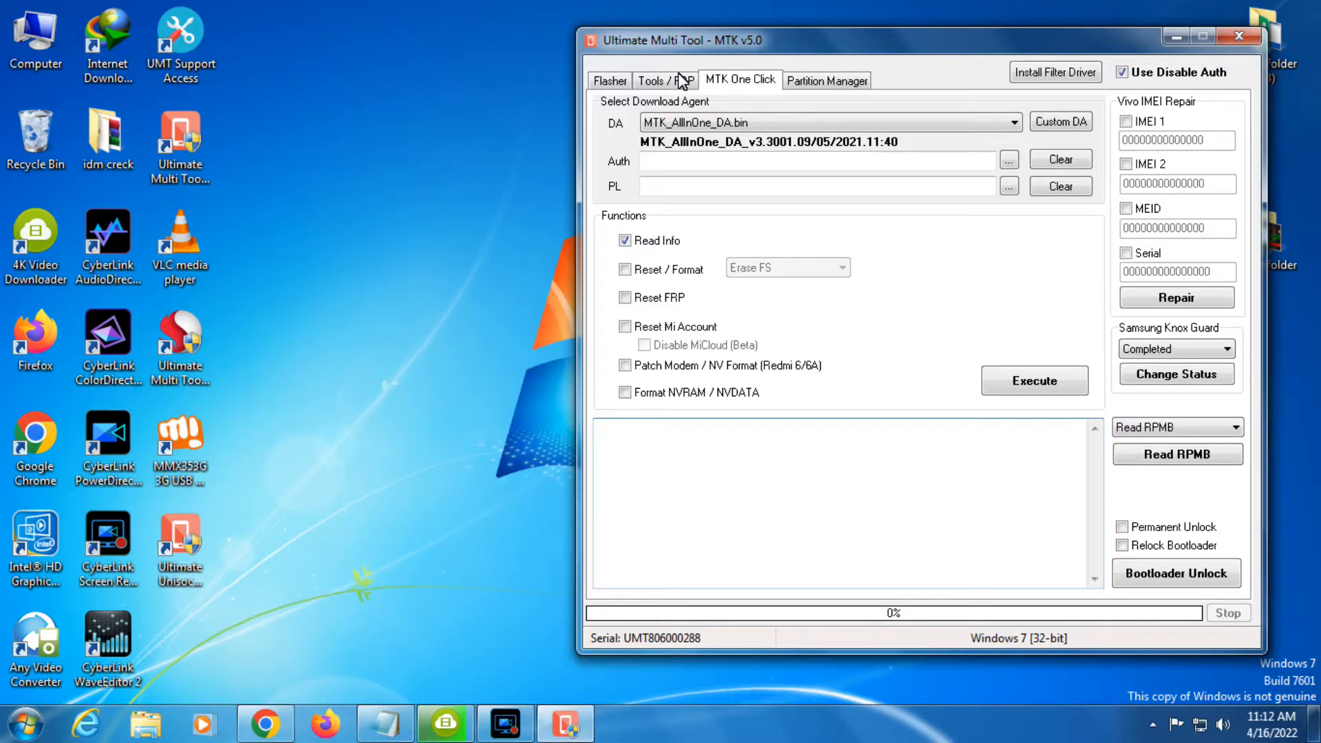
# Select Lava Z50 by model in Tools/FRP and start the Reset FRP operation.
pyautogui.click(669, 80)
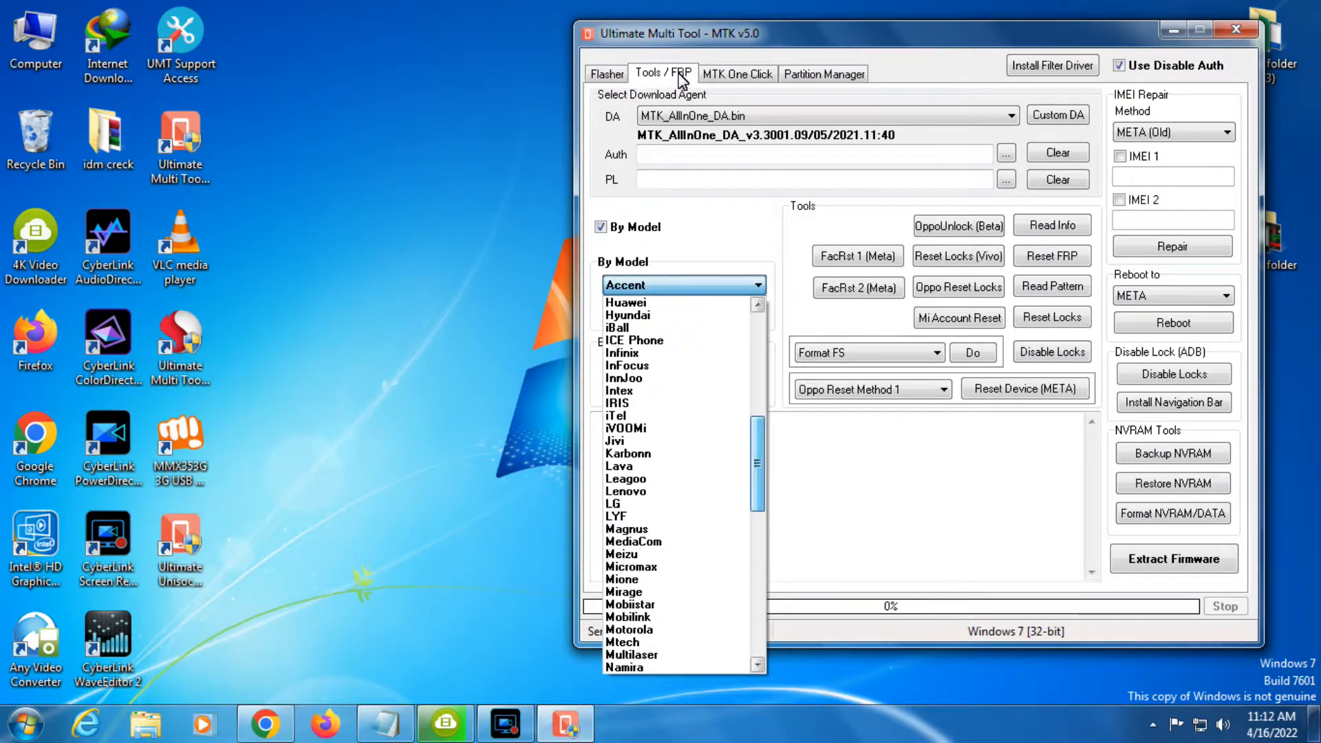
pyautogui.click(619, 465)
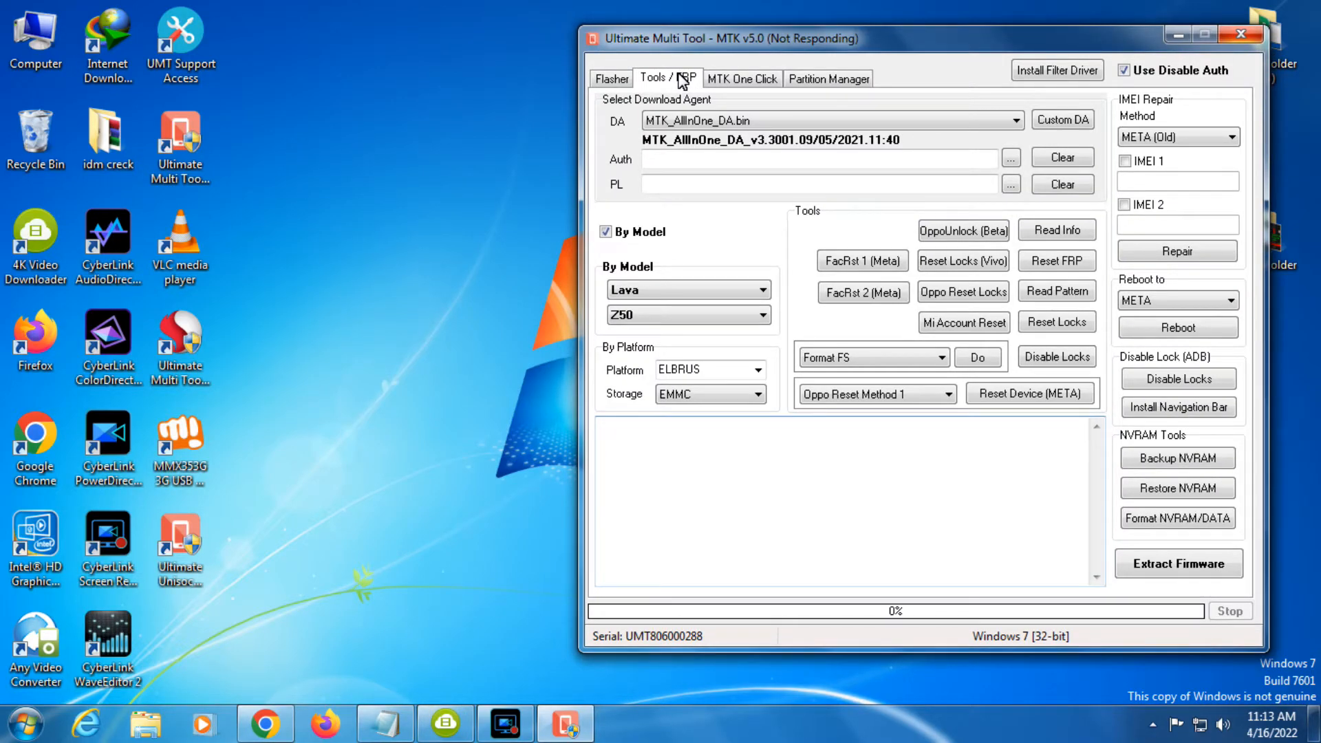
pyautogui.click(1057, 261)
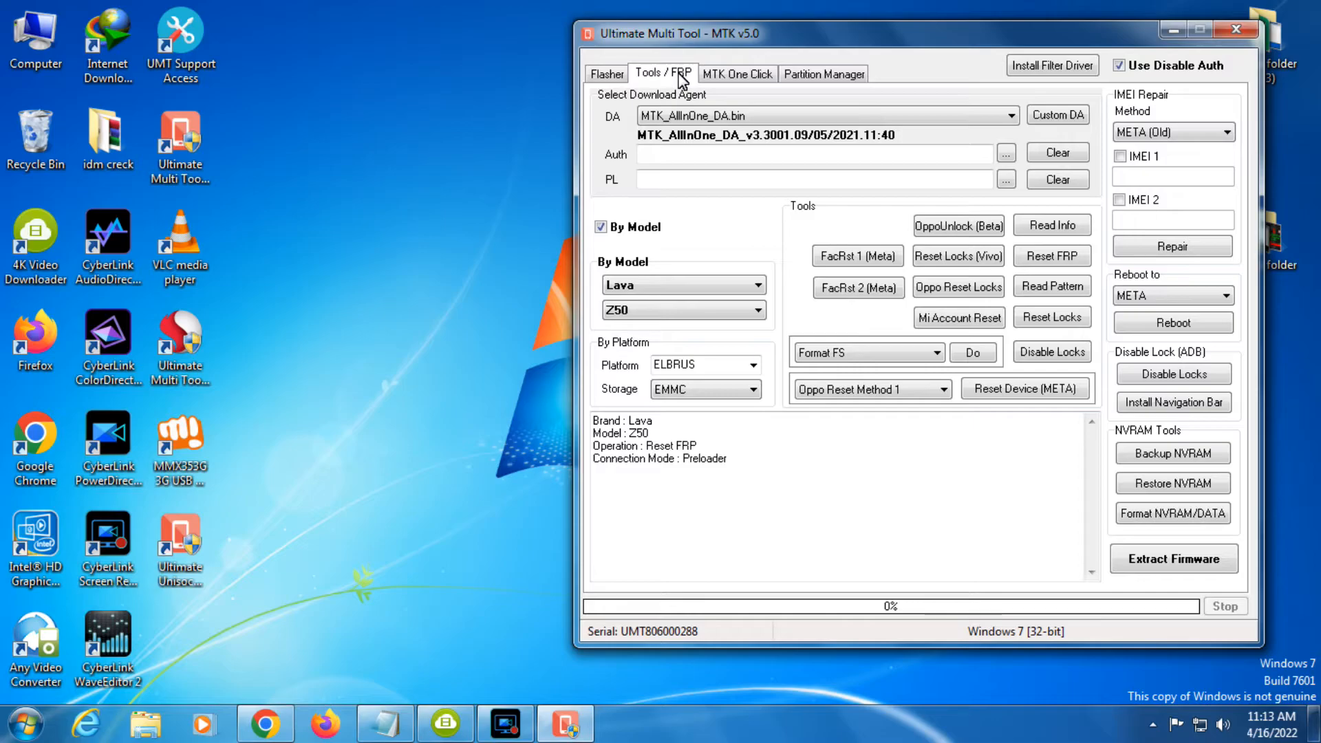